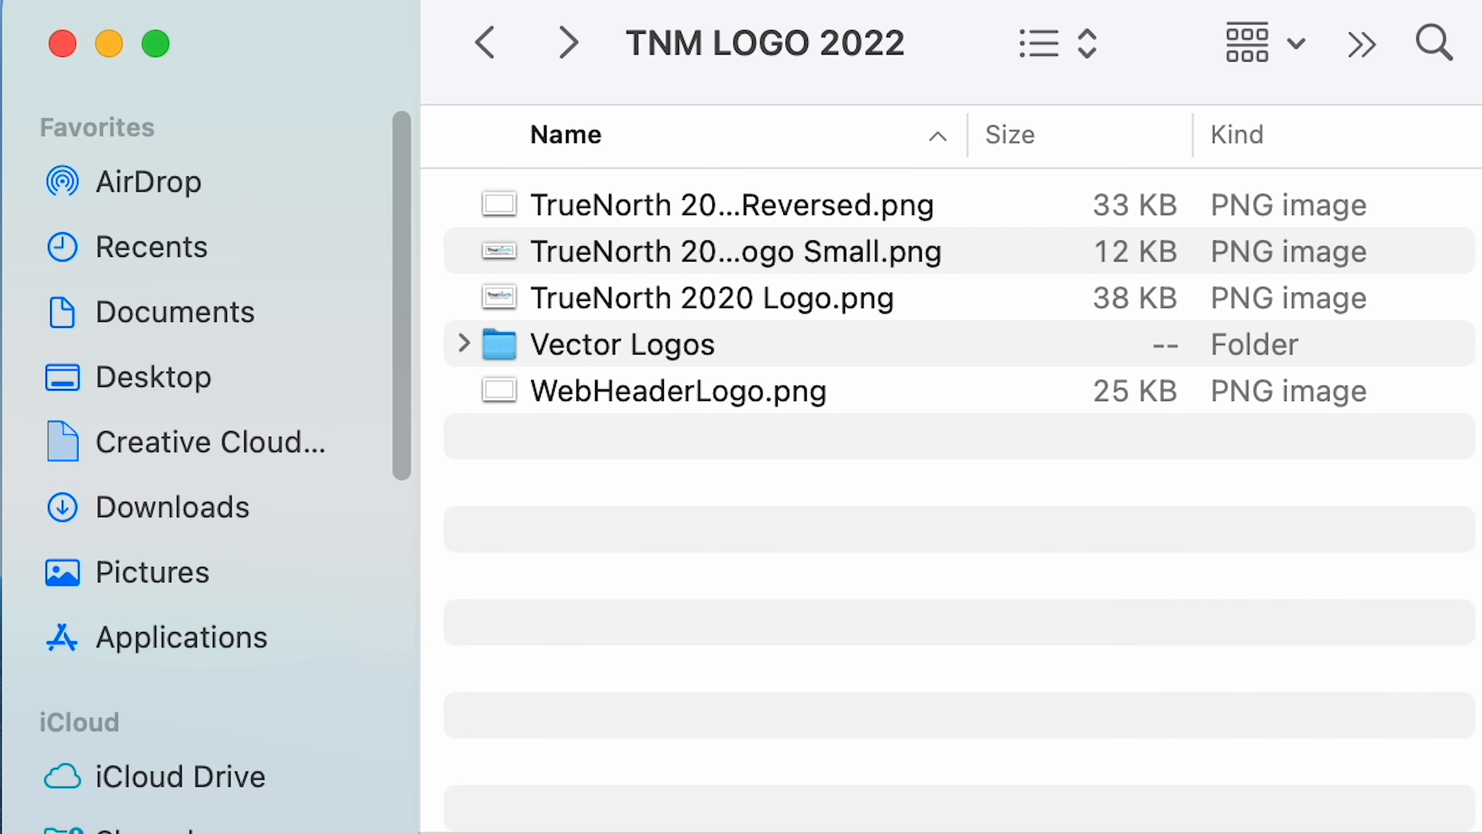
Open the Vector Logos folder and select all four TrueNorth 2022 logo files (AI, EPS, PDF, SVG).
double_click(622, 343)
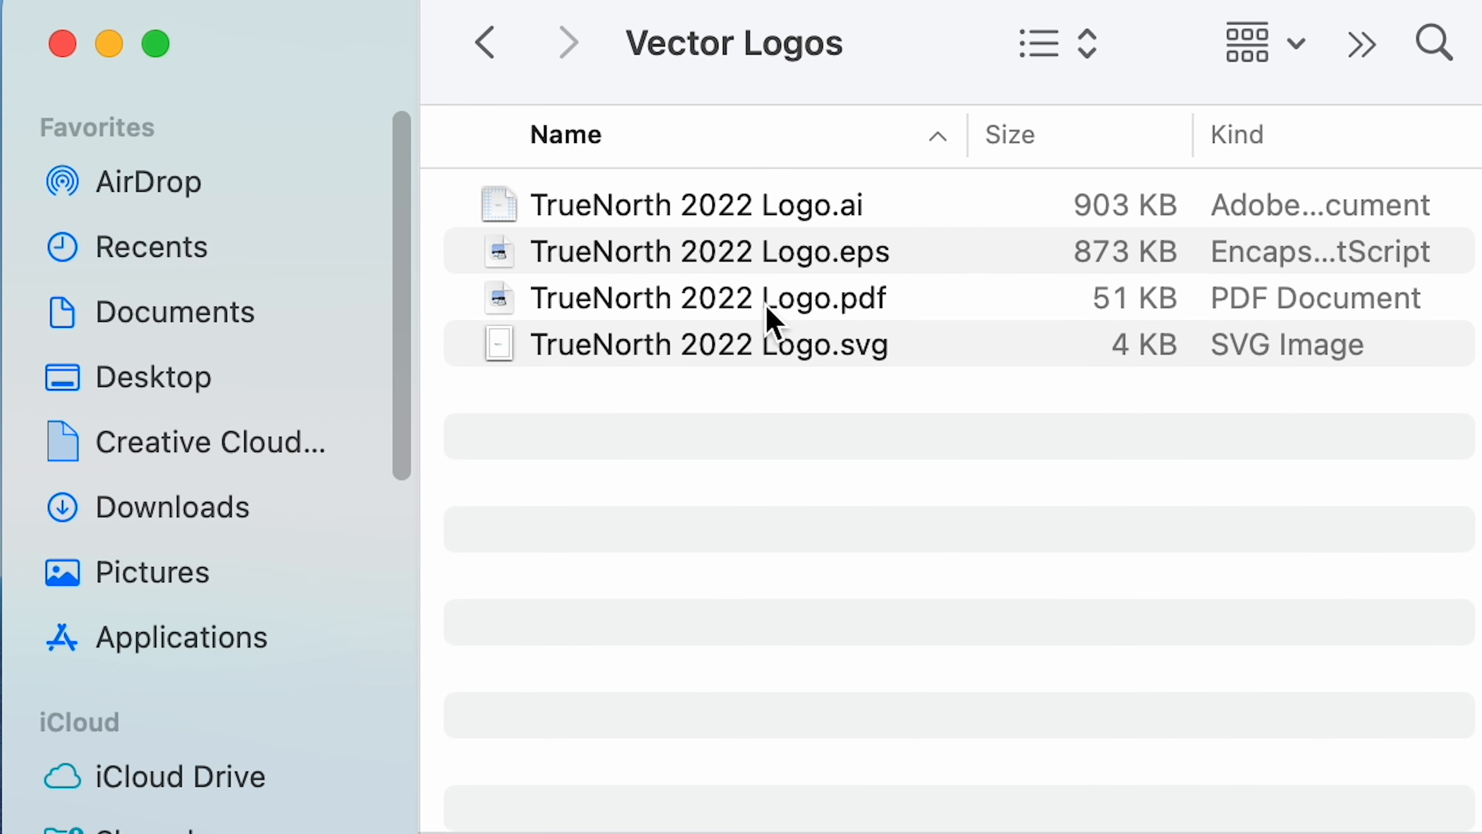
key("cmd+a")
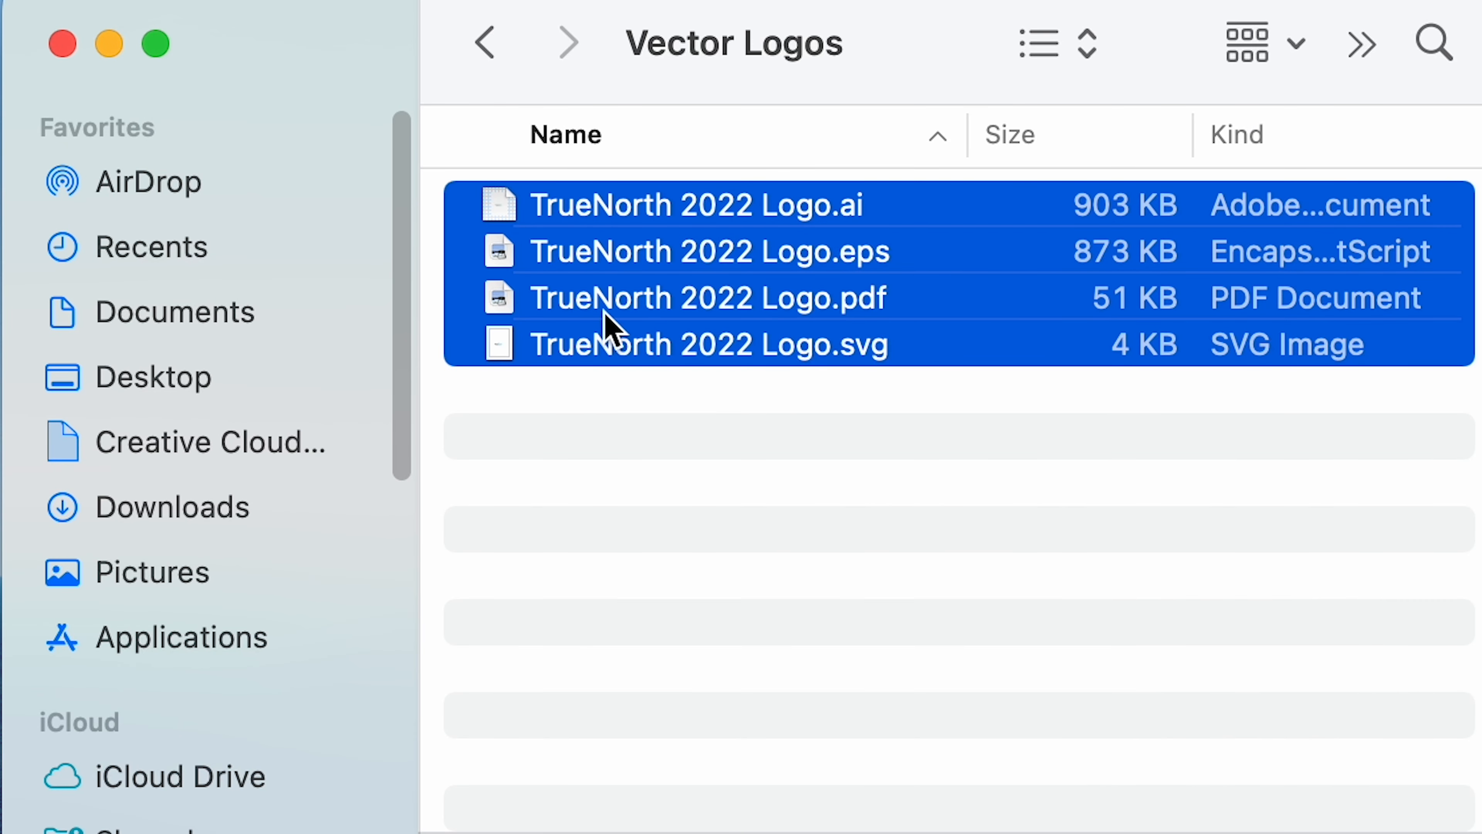